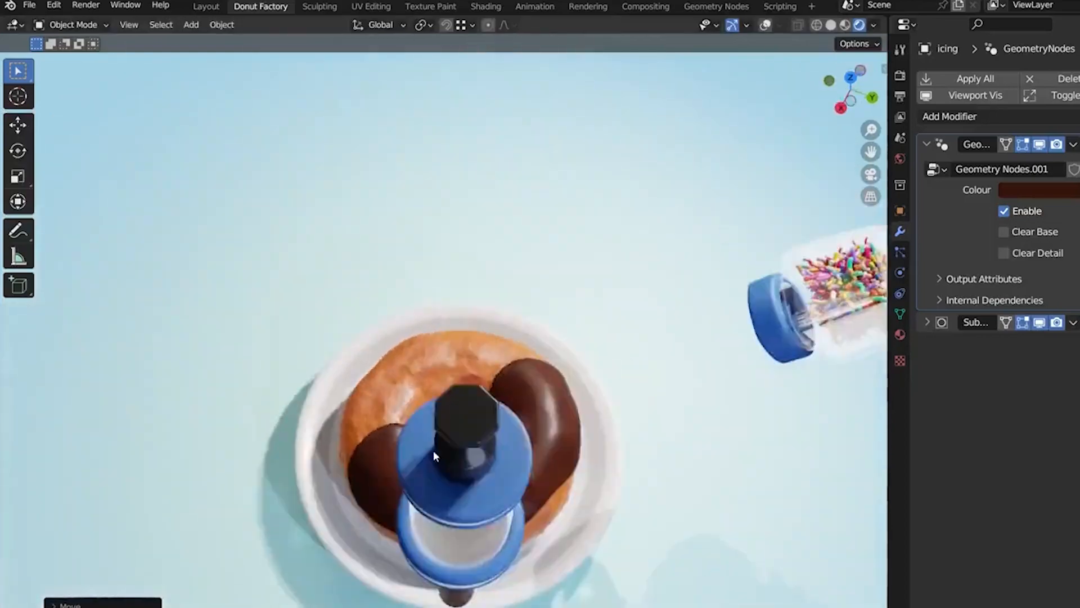
Grab the blue shaker and move it over the iced donut to demo the sprinkles.
{"action": "left_click", "coordinate": [1026, 189]}
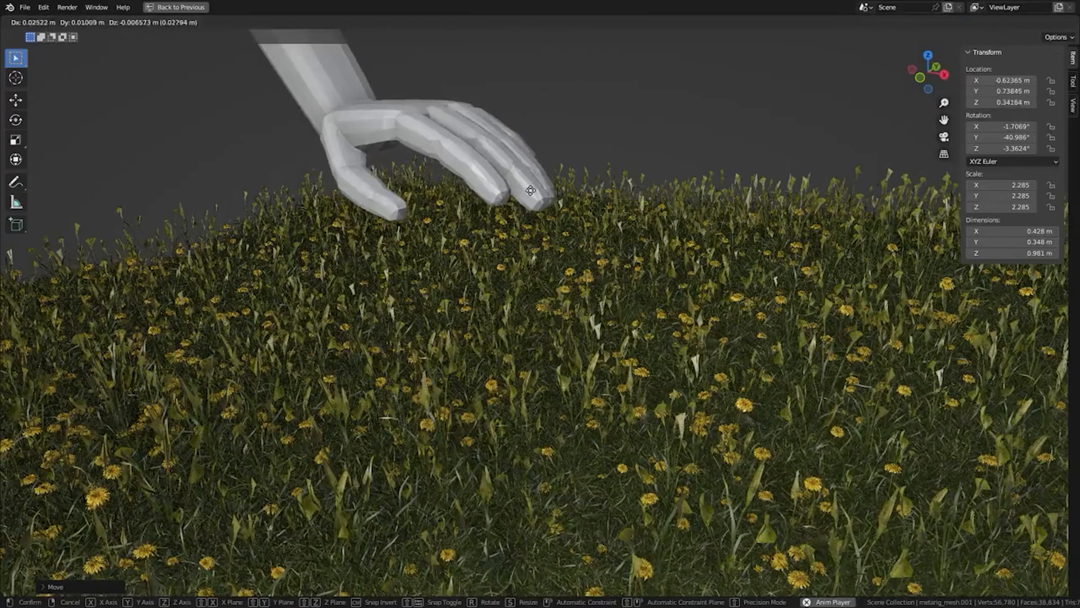
{"action": "mouse_move", "coordinate": [639, 178]}
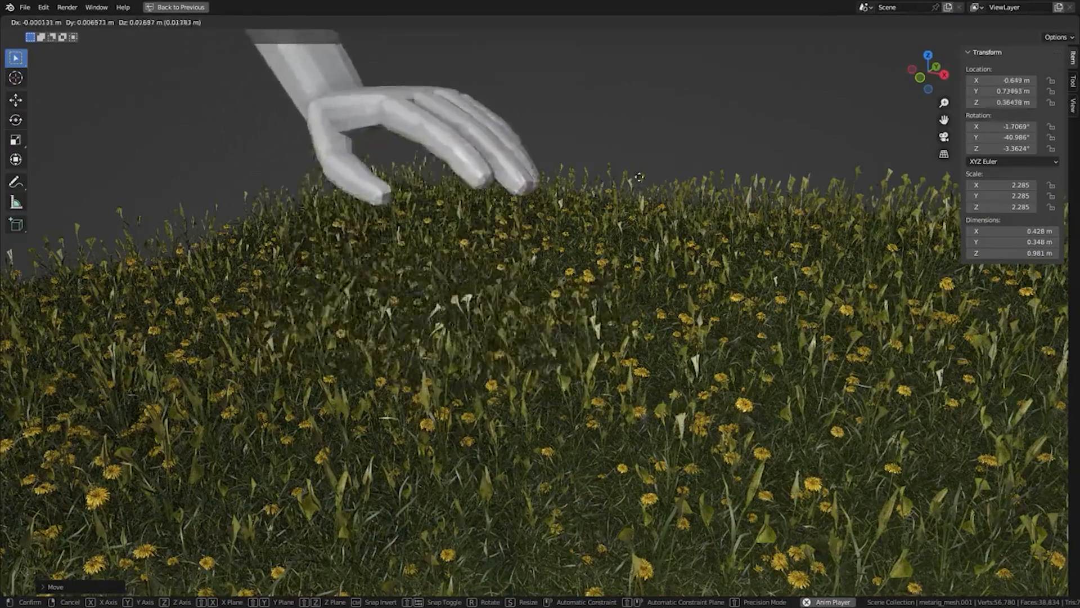